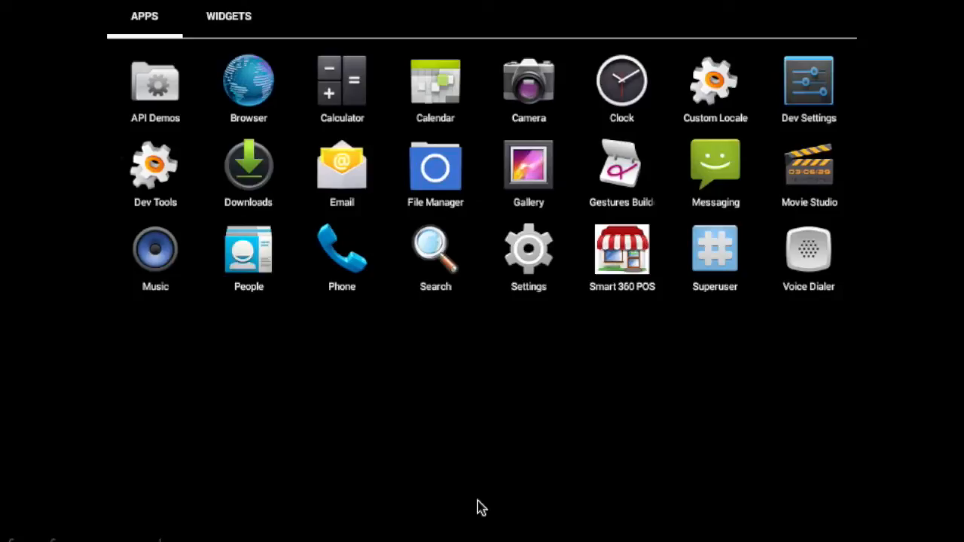
pyautogui.moveTo(619, 259)
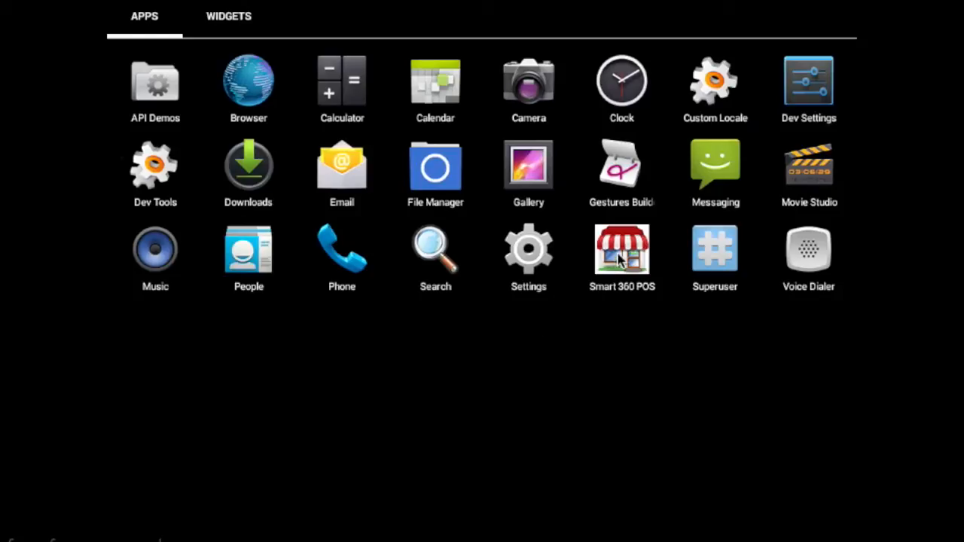
# Launch Smart 360 POS and scroll through its license agreement back to the opening terms
pyautogui.click(621, 249)
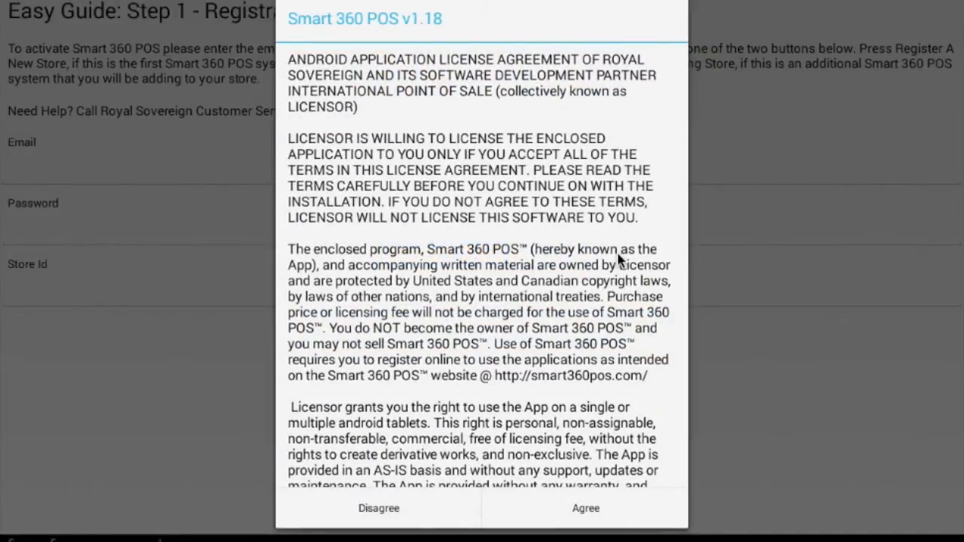
pyautogui.scroll(-3)
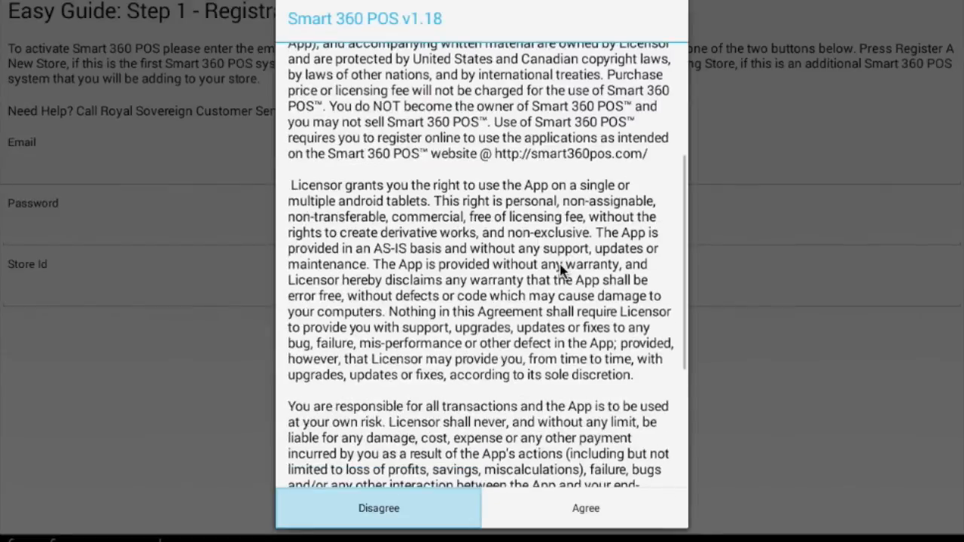
pyautogui.scroll(3)
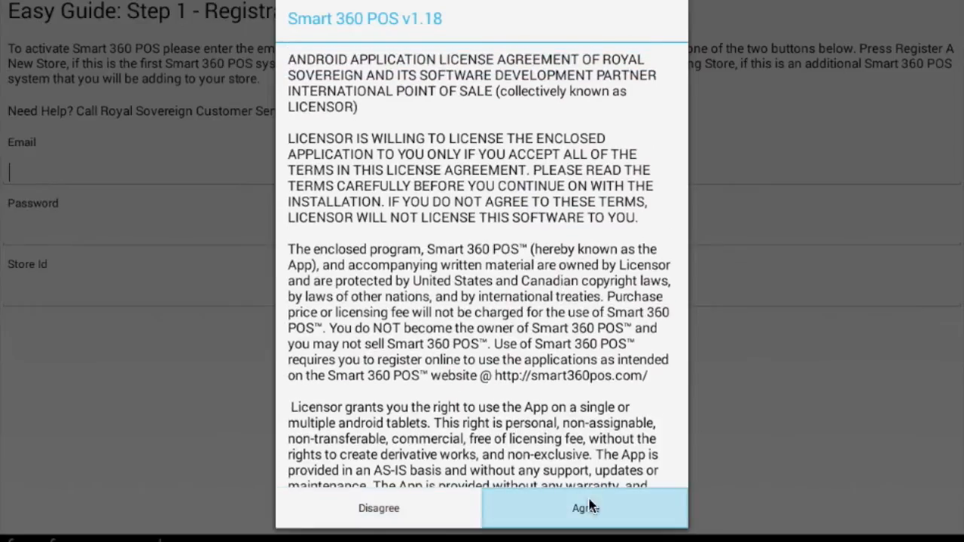
pyautogui.click(584, 508)
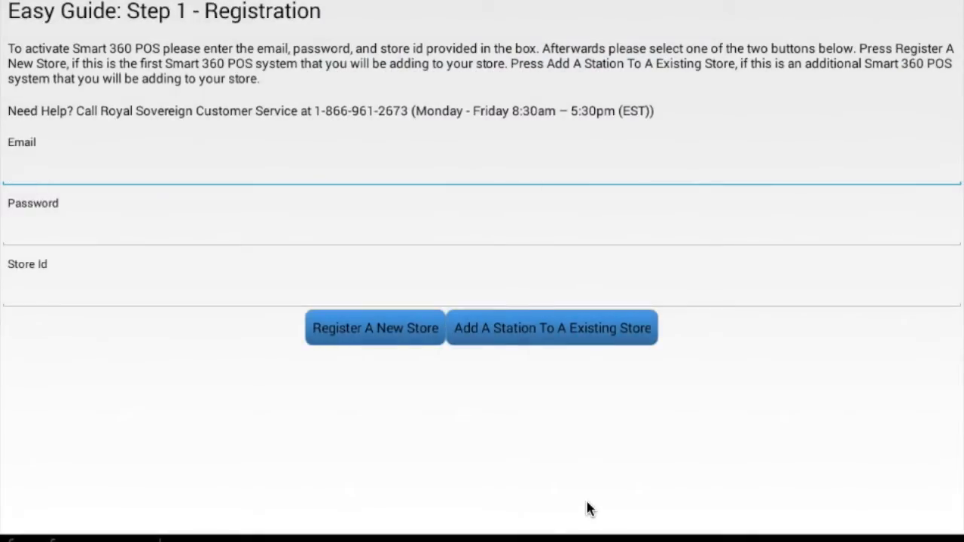
pyautogui.moveTo(253, 210)
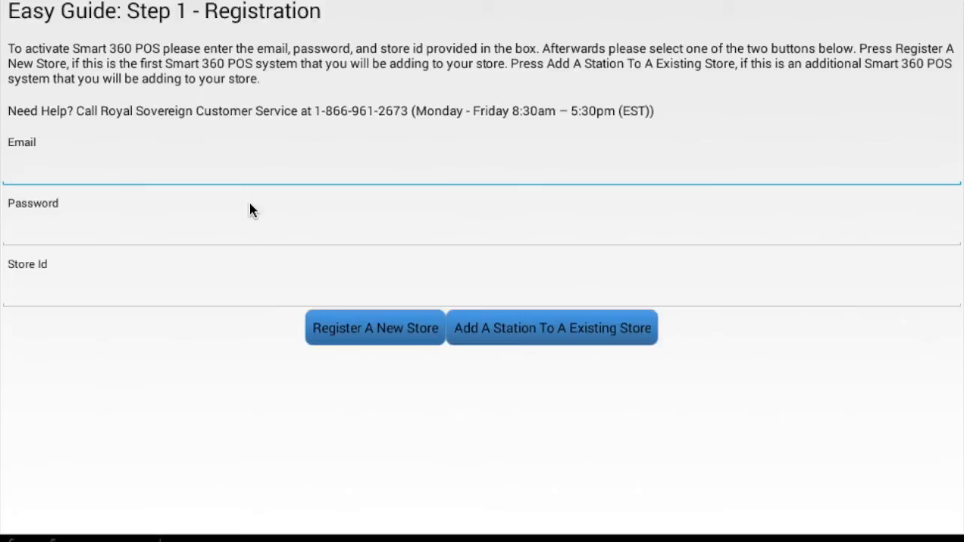
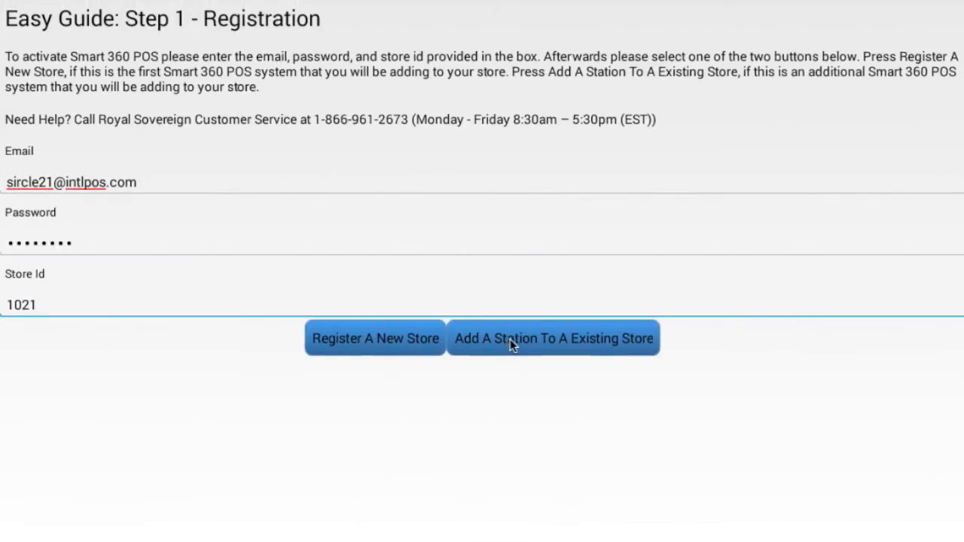
pyautogui.click(373, 337)
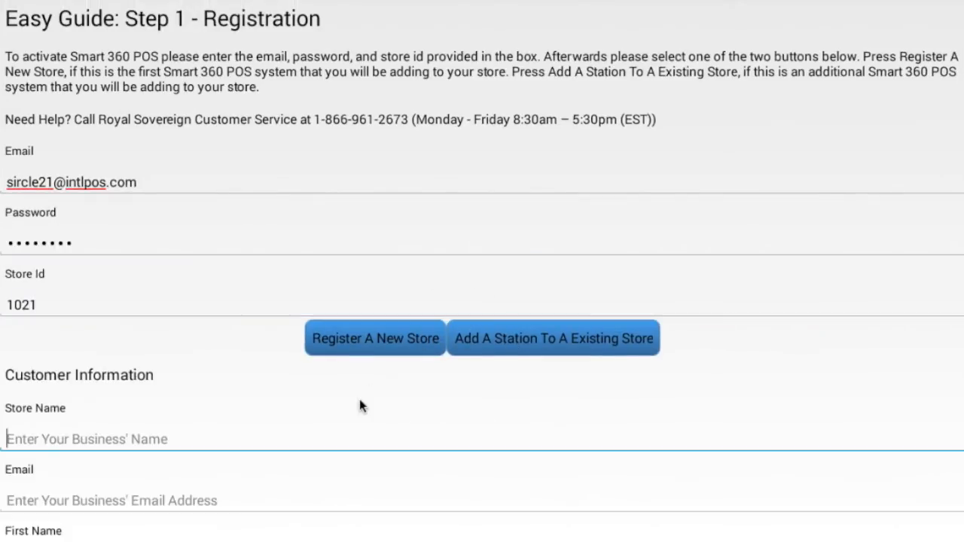
pyautogui.write('Royal Sovereign')
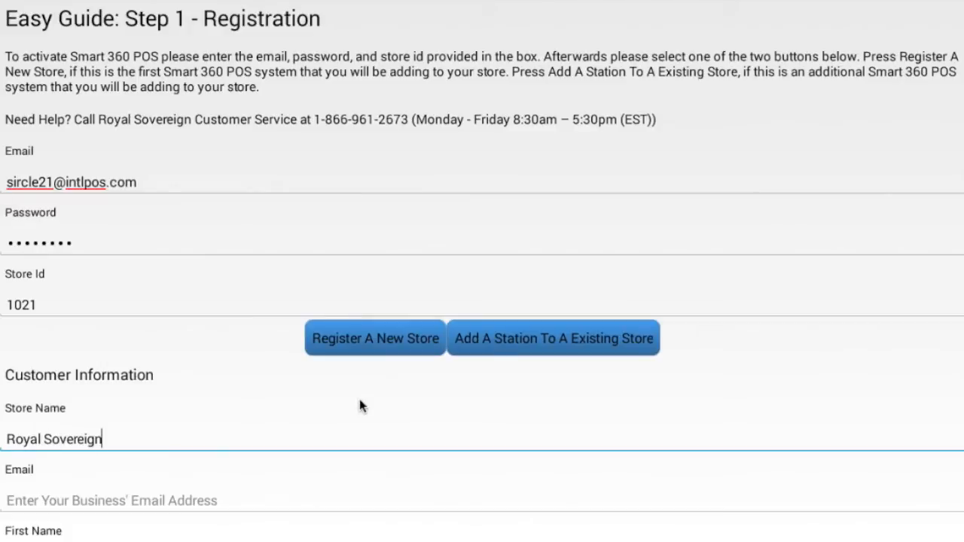
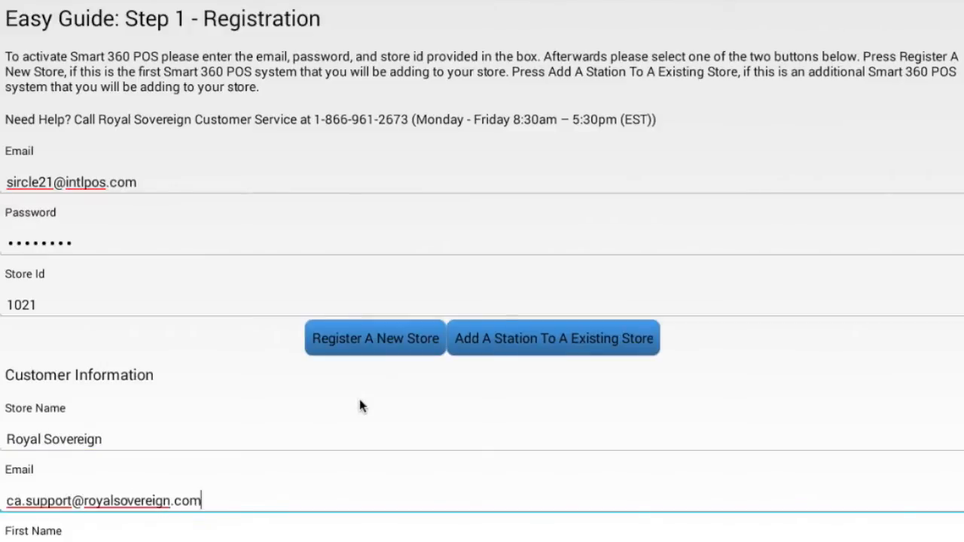
pyautogui.scroll(-3)
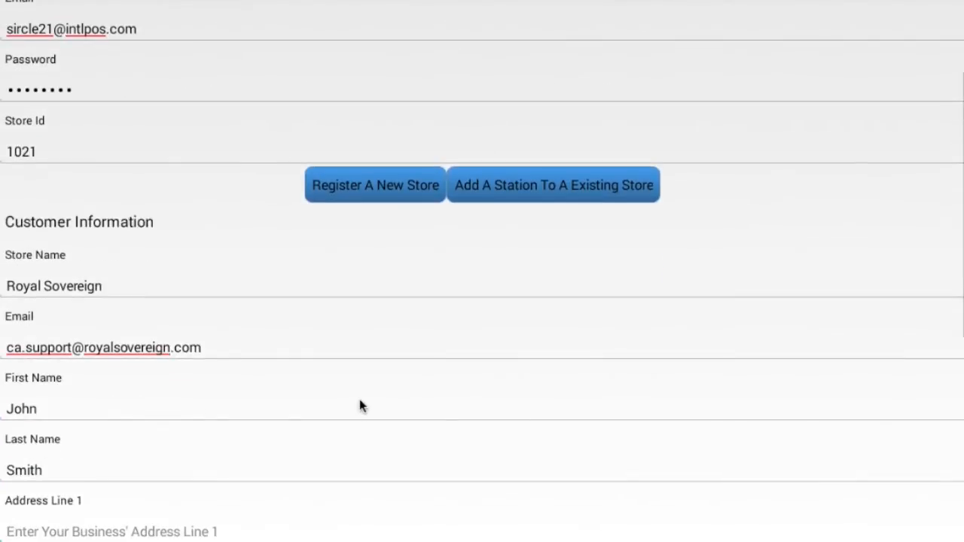
pyautogui.scroll(-3)
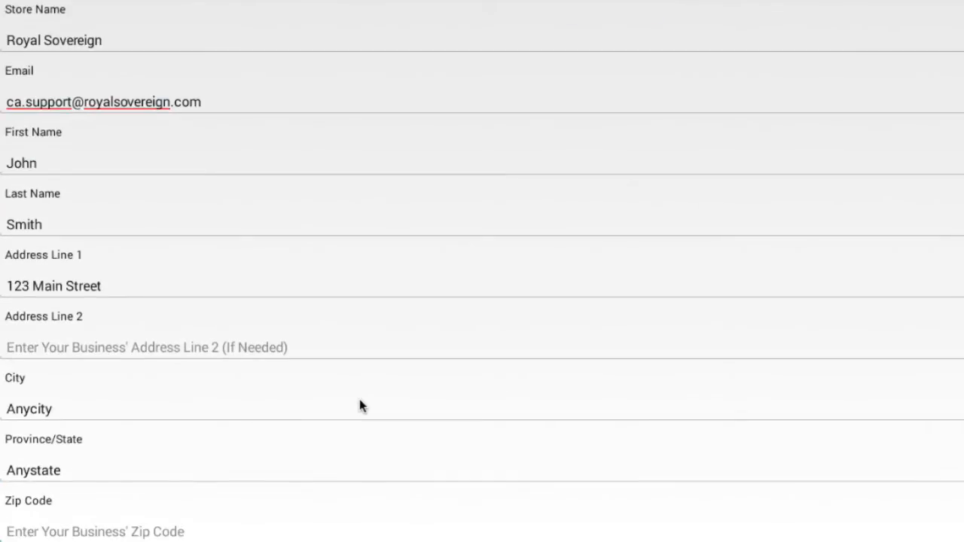
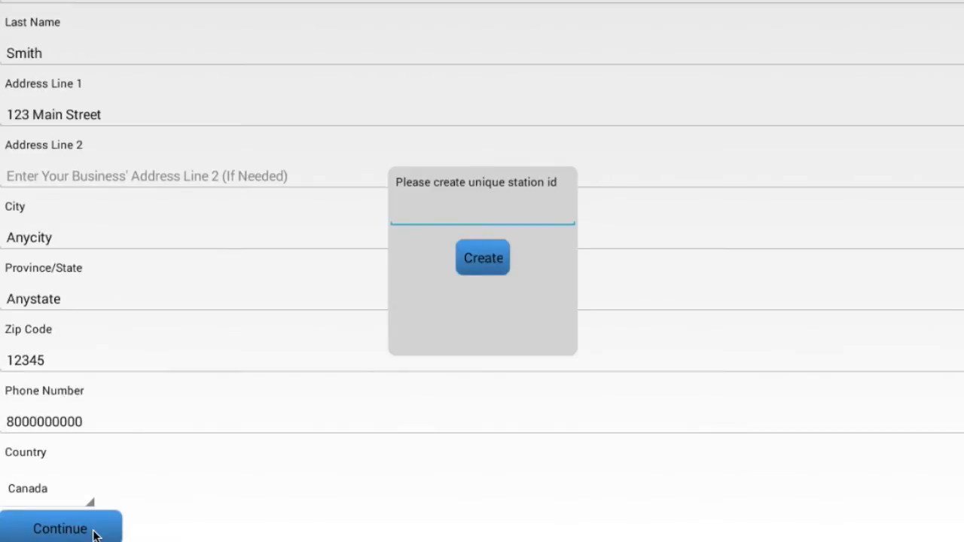
pyautogui.moveTo(481, 205)
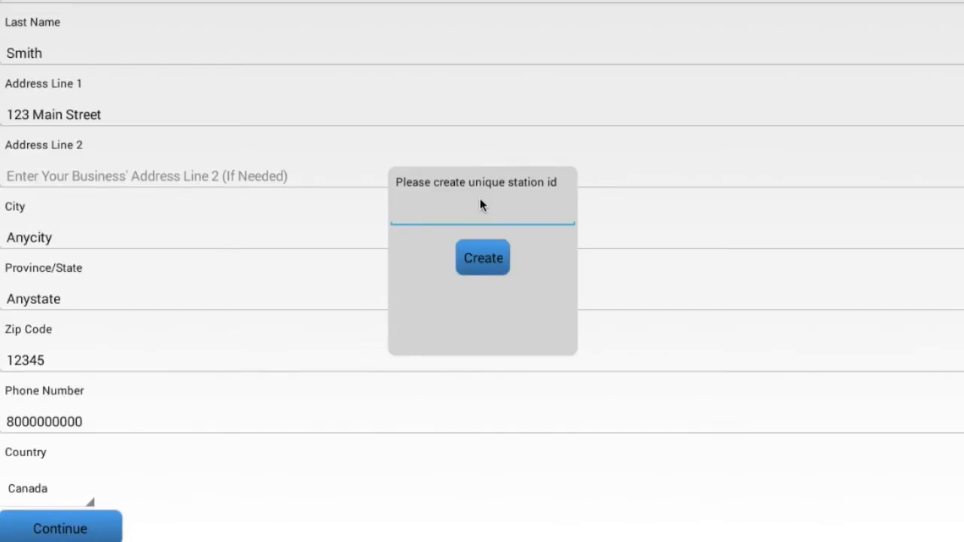
# Create unique station id 87 to reach the receipt details step
pyautogui.write('87')
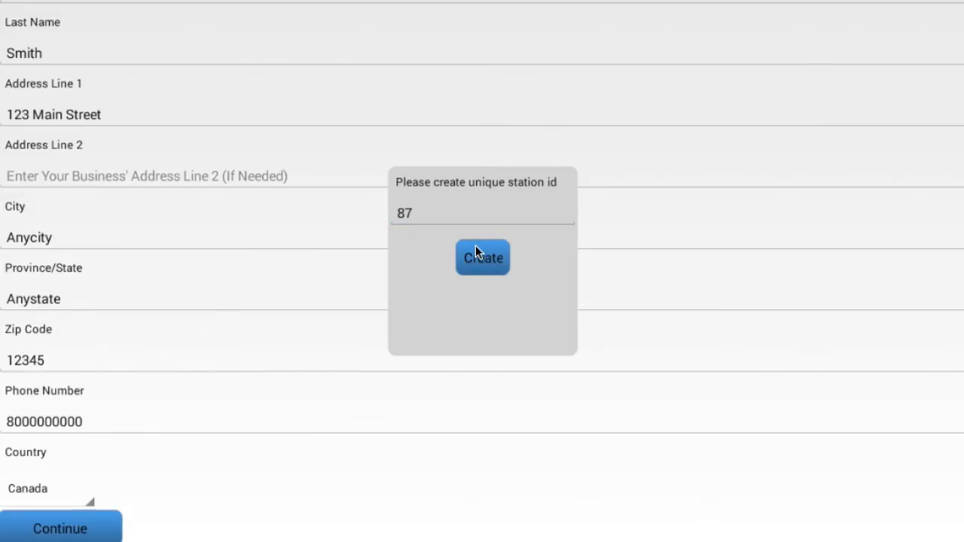
pyautogui.click(481, 256)
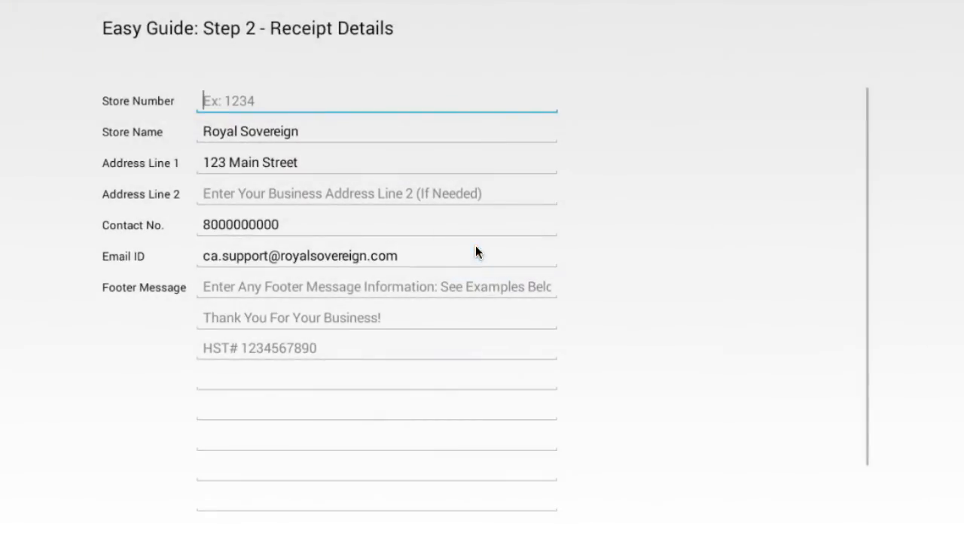
# Enter store number 1234 and the Thank You, GST#, HST# footer lines, then submit the receipt details
pyautogui.write('123')
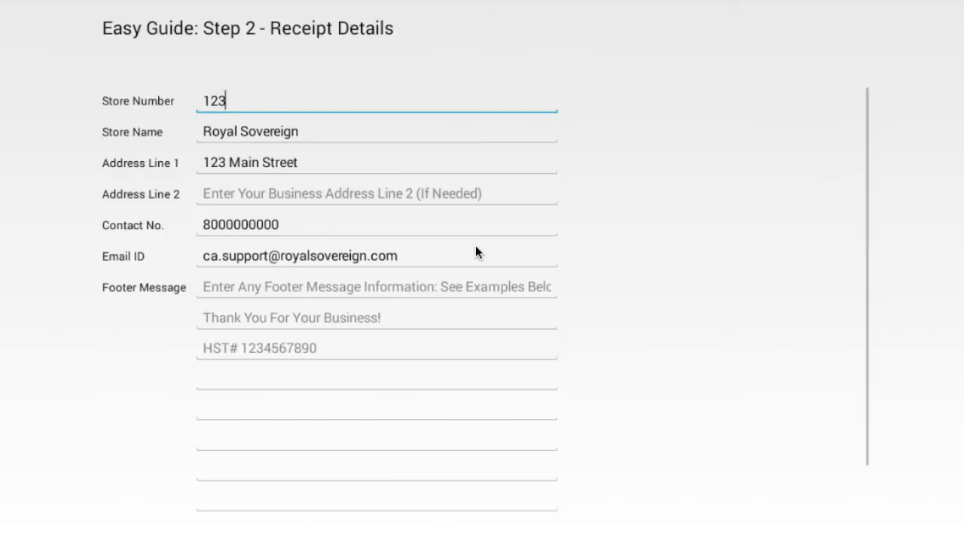
pyautogui.write('4')
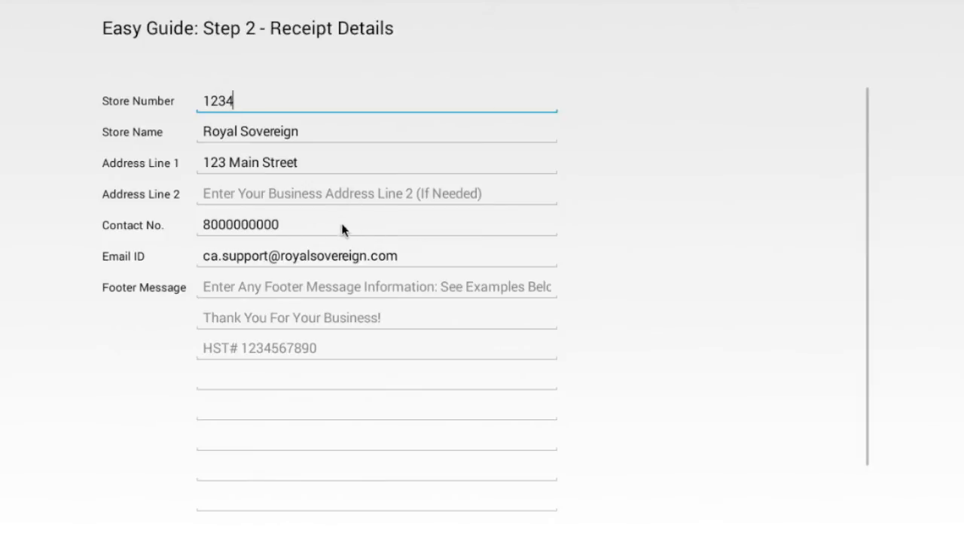
pyautogui.click(338, 286)
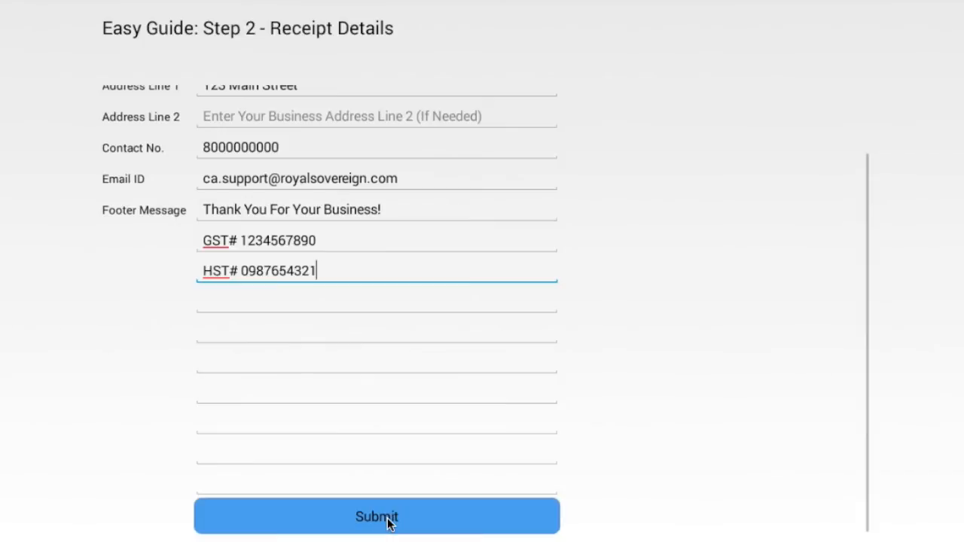
pyautogui.click(377, 517)
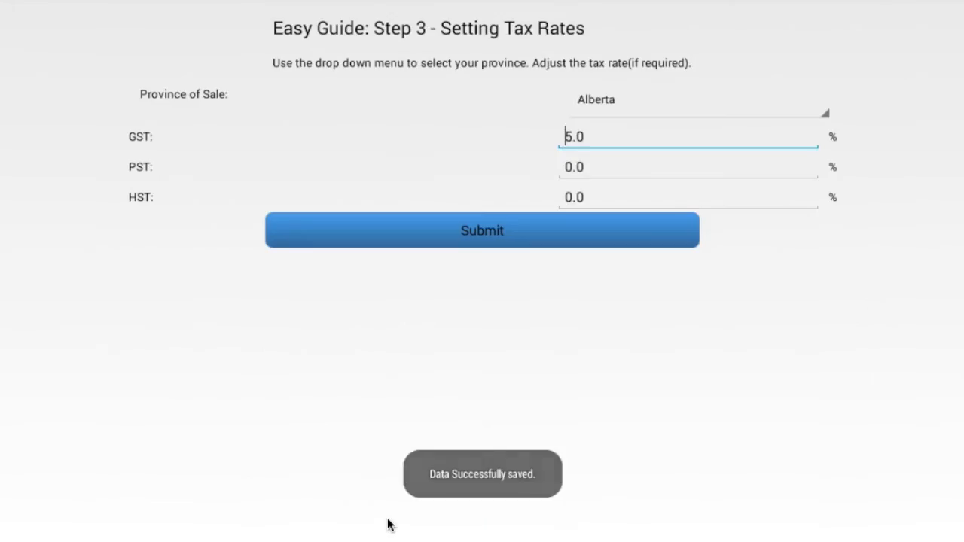
# Choose British Columbia as province of sale (5% GST, 7% PST) and submit the tax rates
pyautogui.click(693, 100)
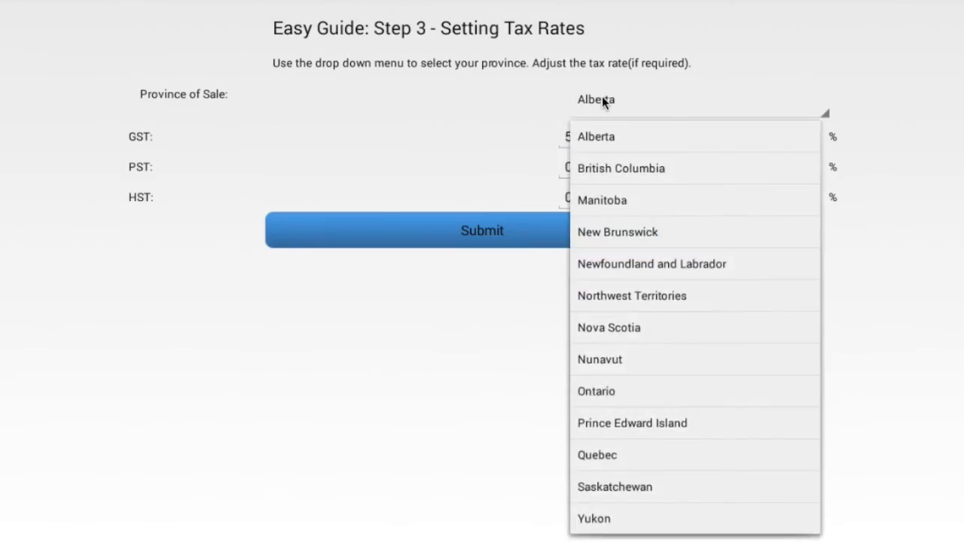
pyautogui.moveTo(608, 427)
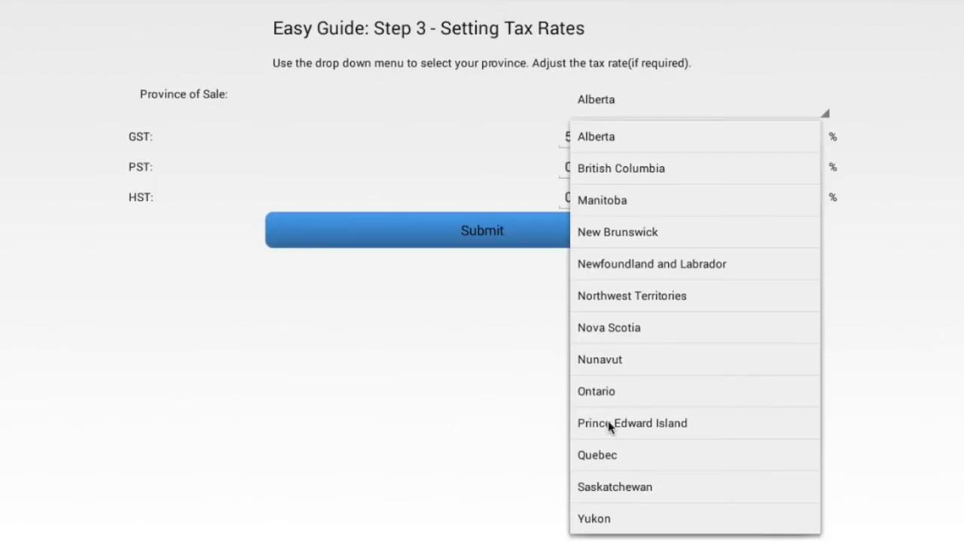
pyautogui.click(620, 168)
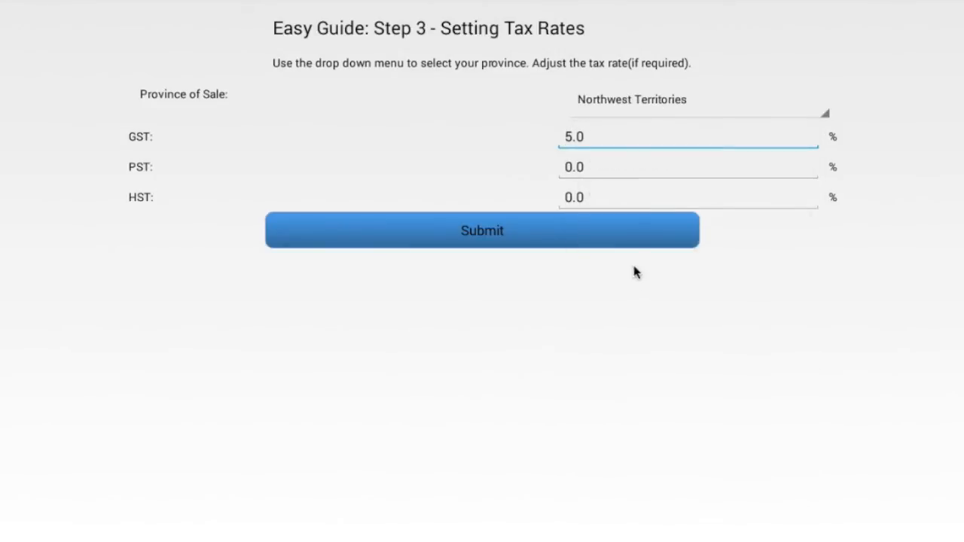
pyautogui.click(823, 111)
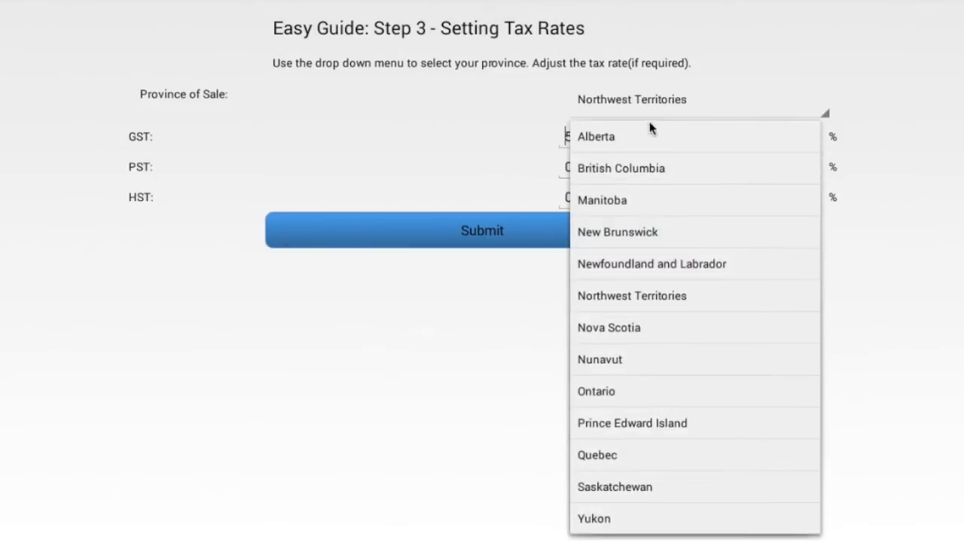
pyautogui.click(620, 168)
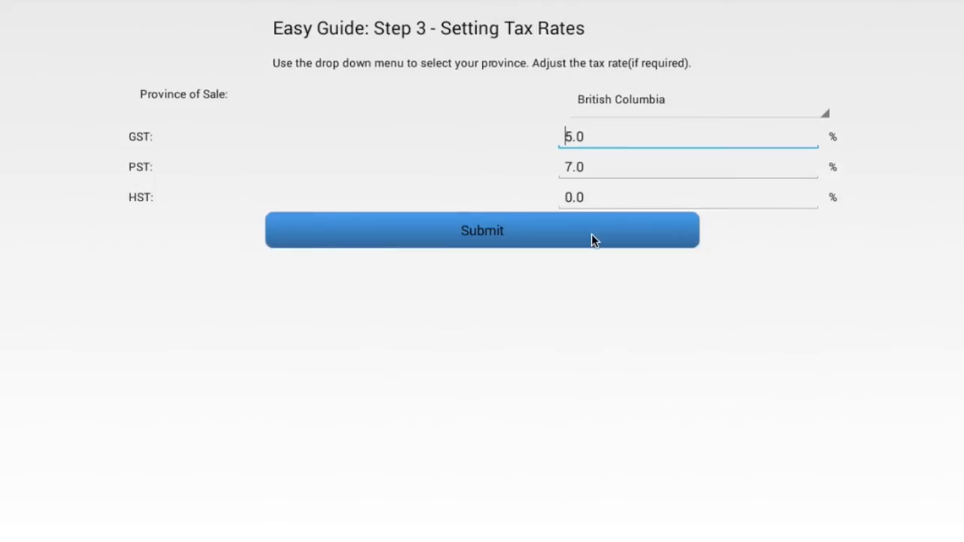
pyautogui.click(481, 231)
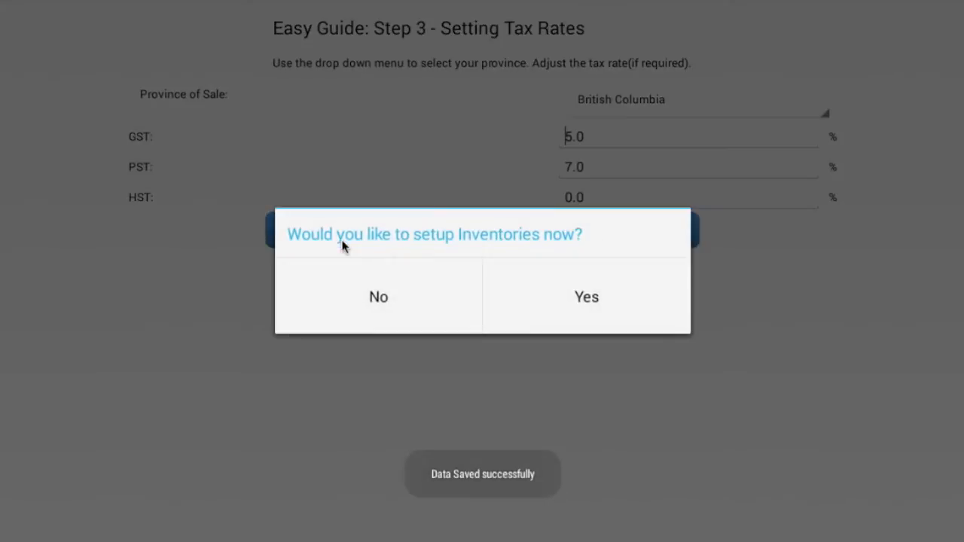
pyautogui.moveTo(440, 294)
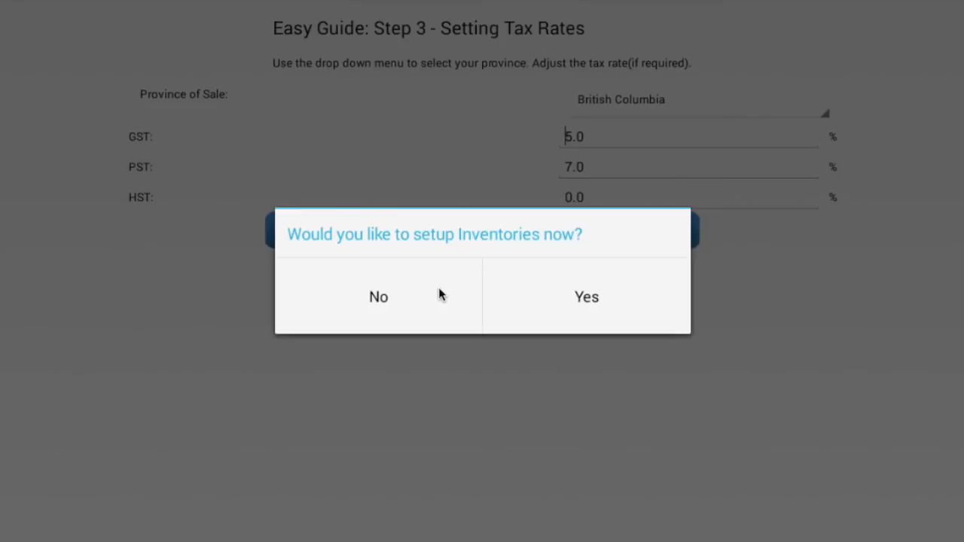
# Answer No to setting up inventories now
pyautogui.click(378, 295)
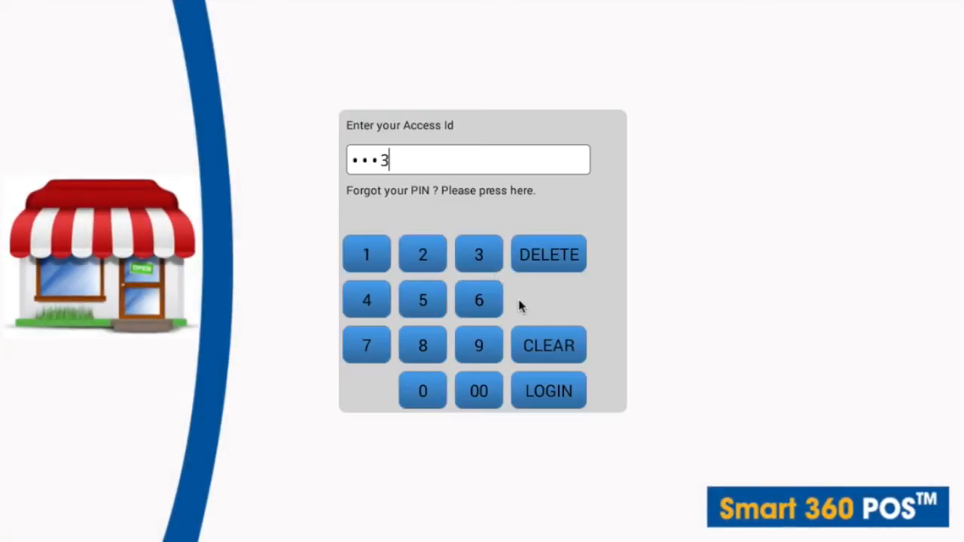
pyautogui.moveTo(599, 438)
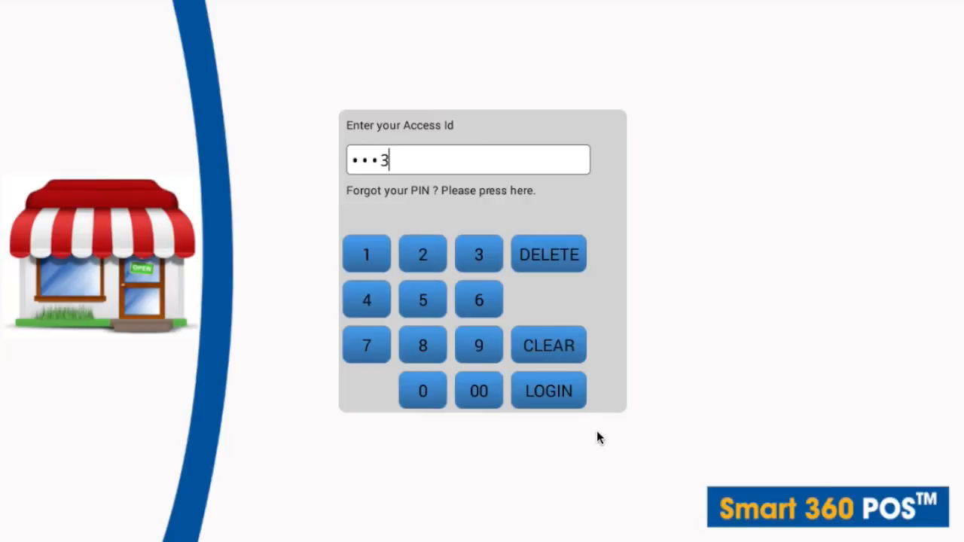
pyautogui.moveTo(585, 430)
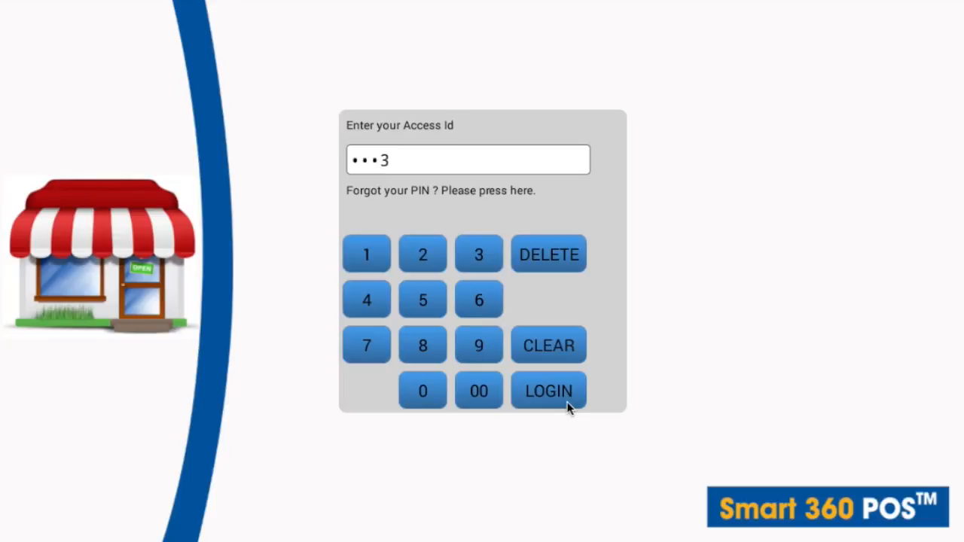
# Log in with the access id and enter the Point of Sale screen from the welcome tiles
pyautogui.click(548, 390)
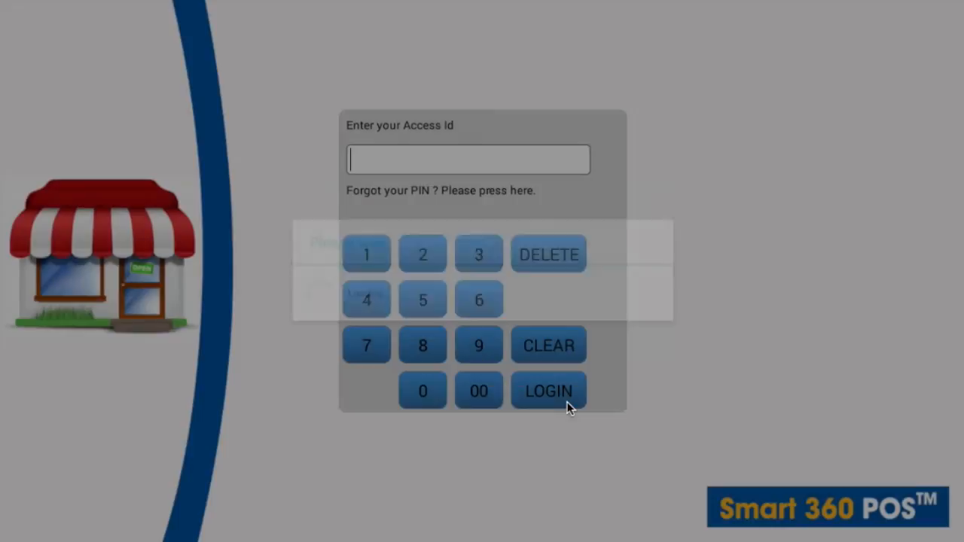
pyautogui.click(548, 392)
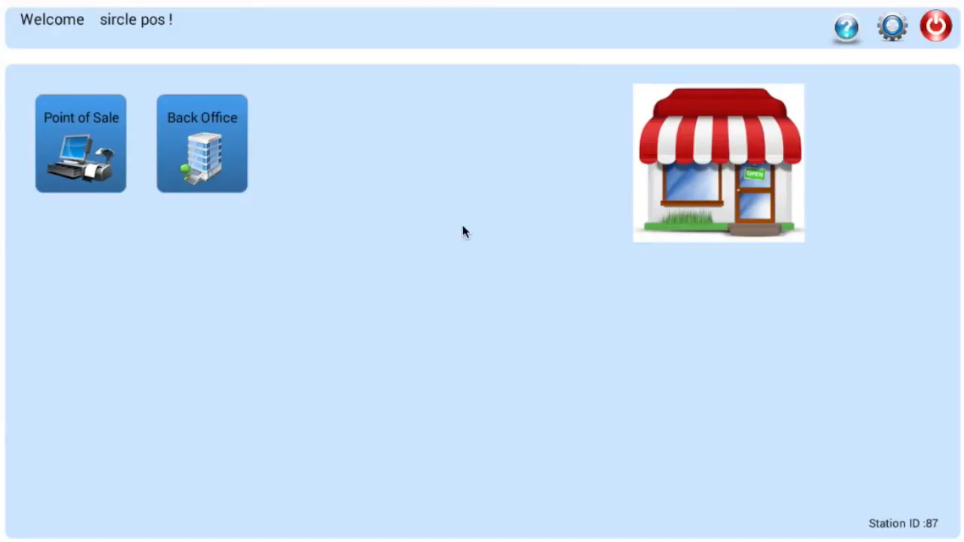
pyautogui.moveTo(73, 135)
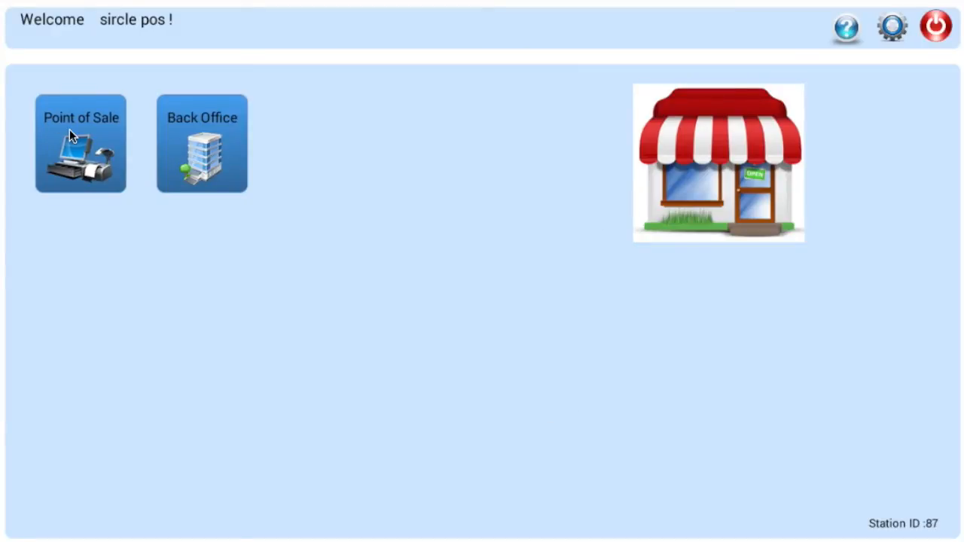
pyautogui.click(81, 145)
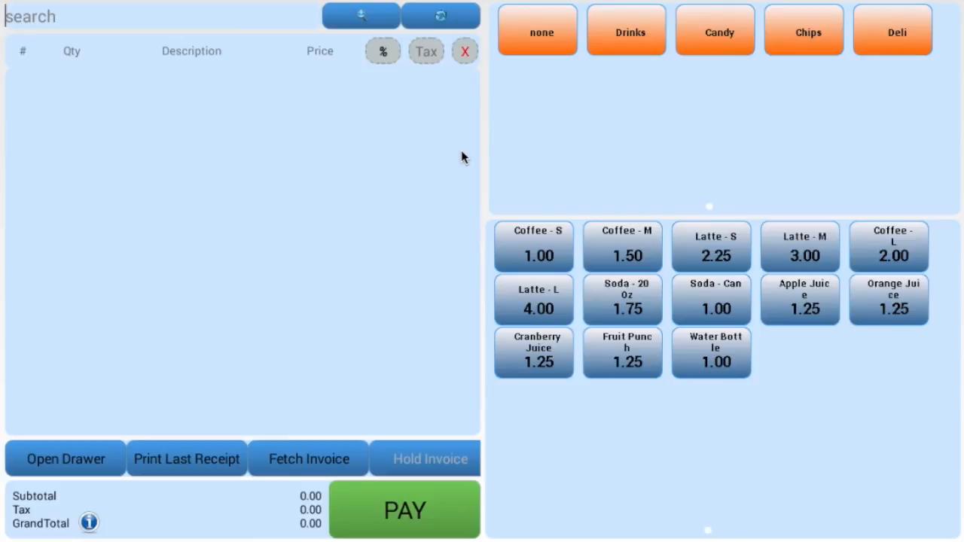
pyautogui.moveTo(429, 244)
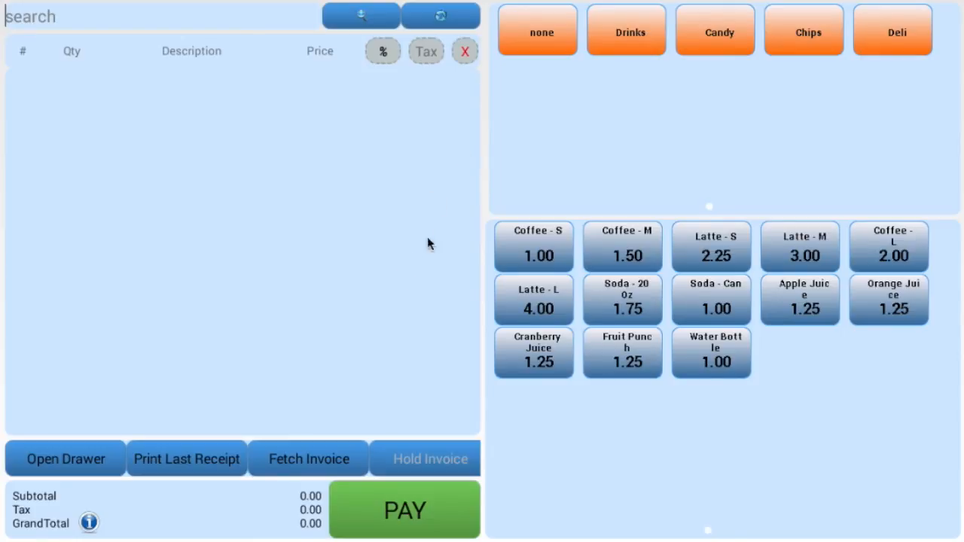
pyautogui.moveTo(554, 407)
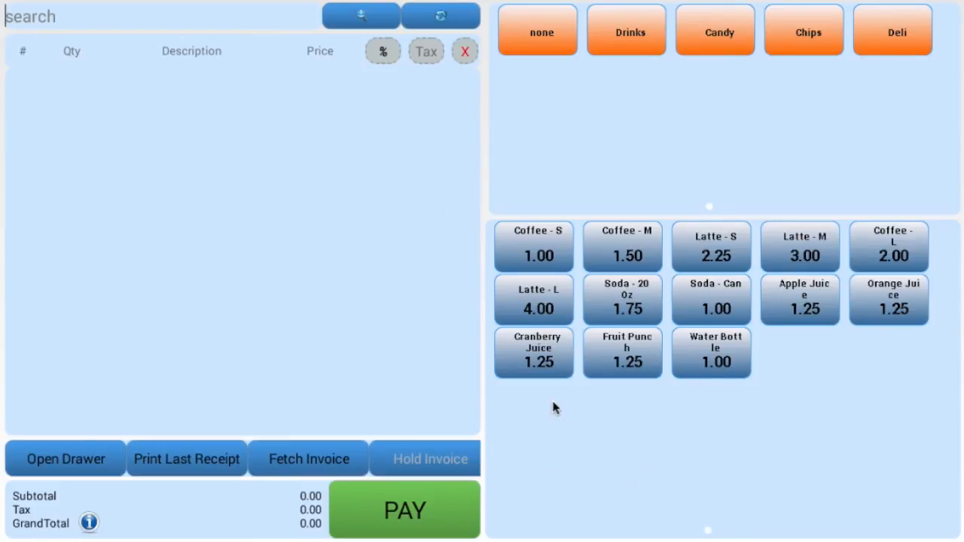